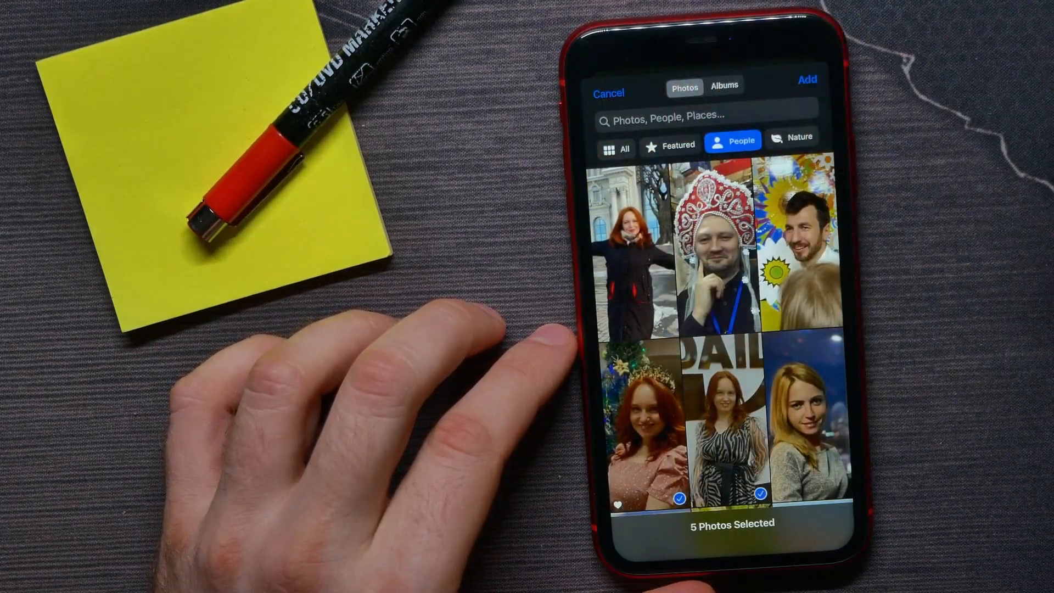
# - Add the five selected People photos to the app, closing the picker
pyautogui.click(805, 79)
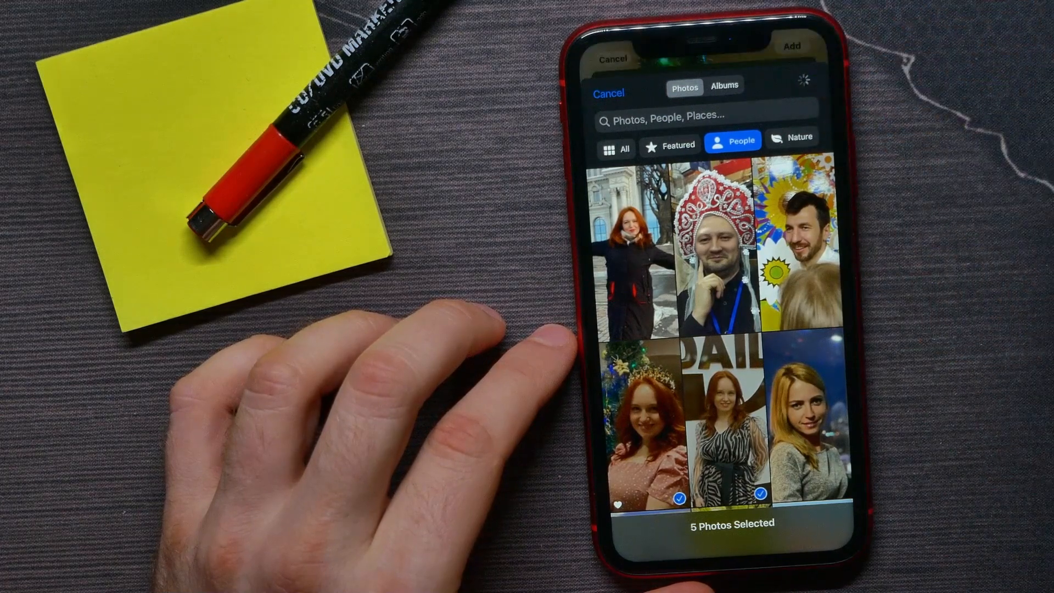